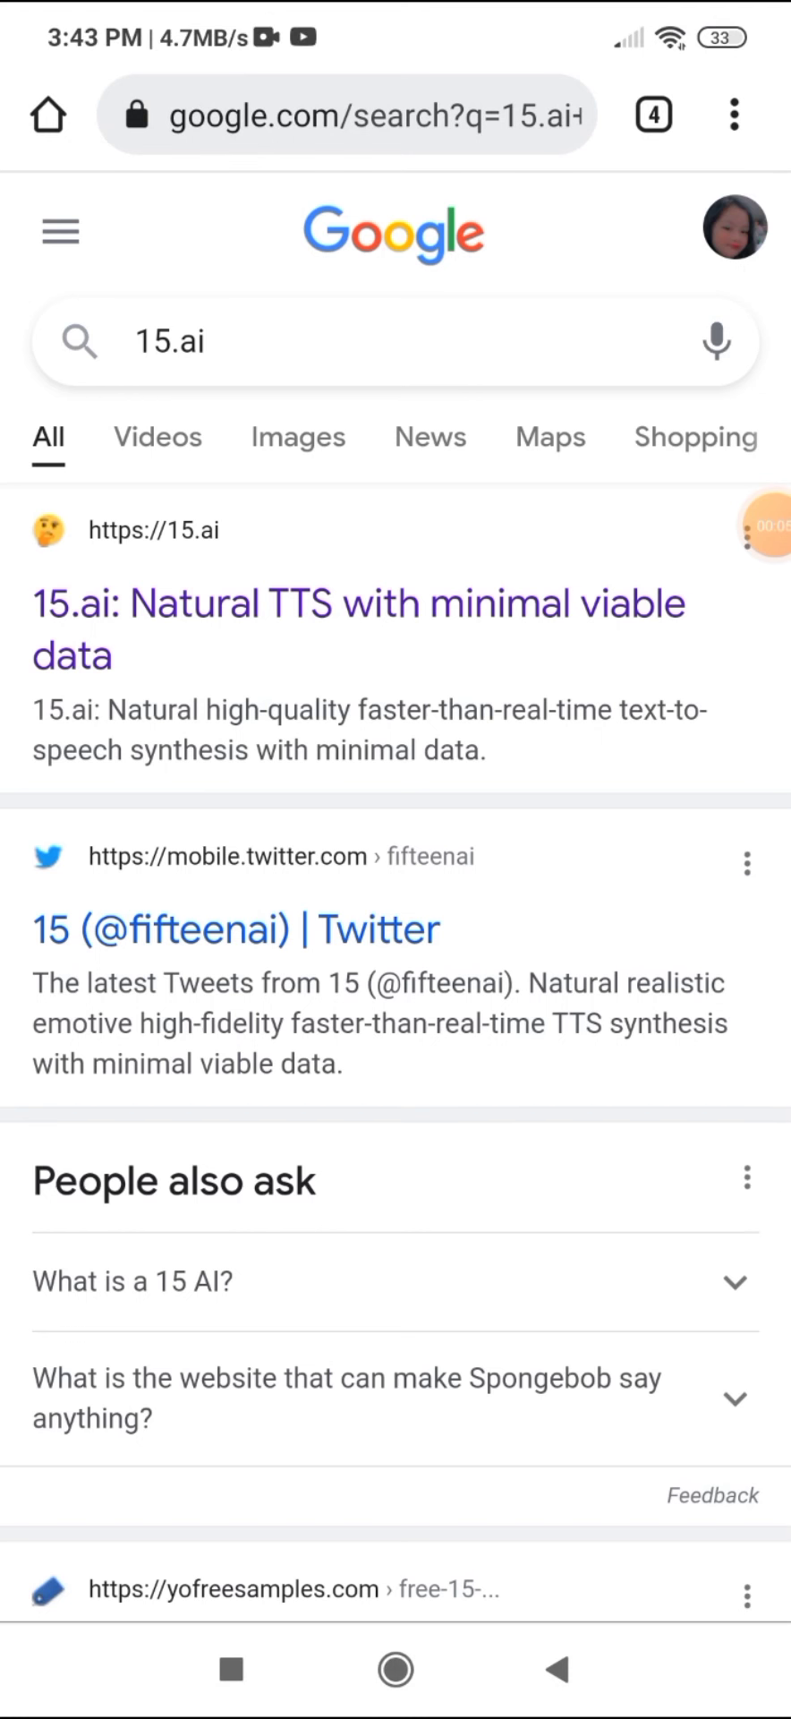
# - Go to roblox.com from the address bar
pyautogui.click(329, 113)
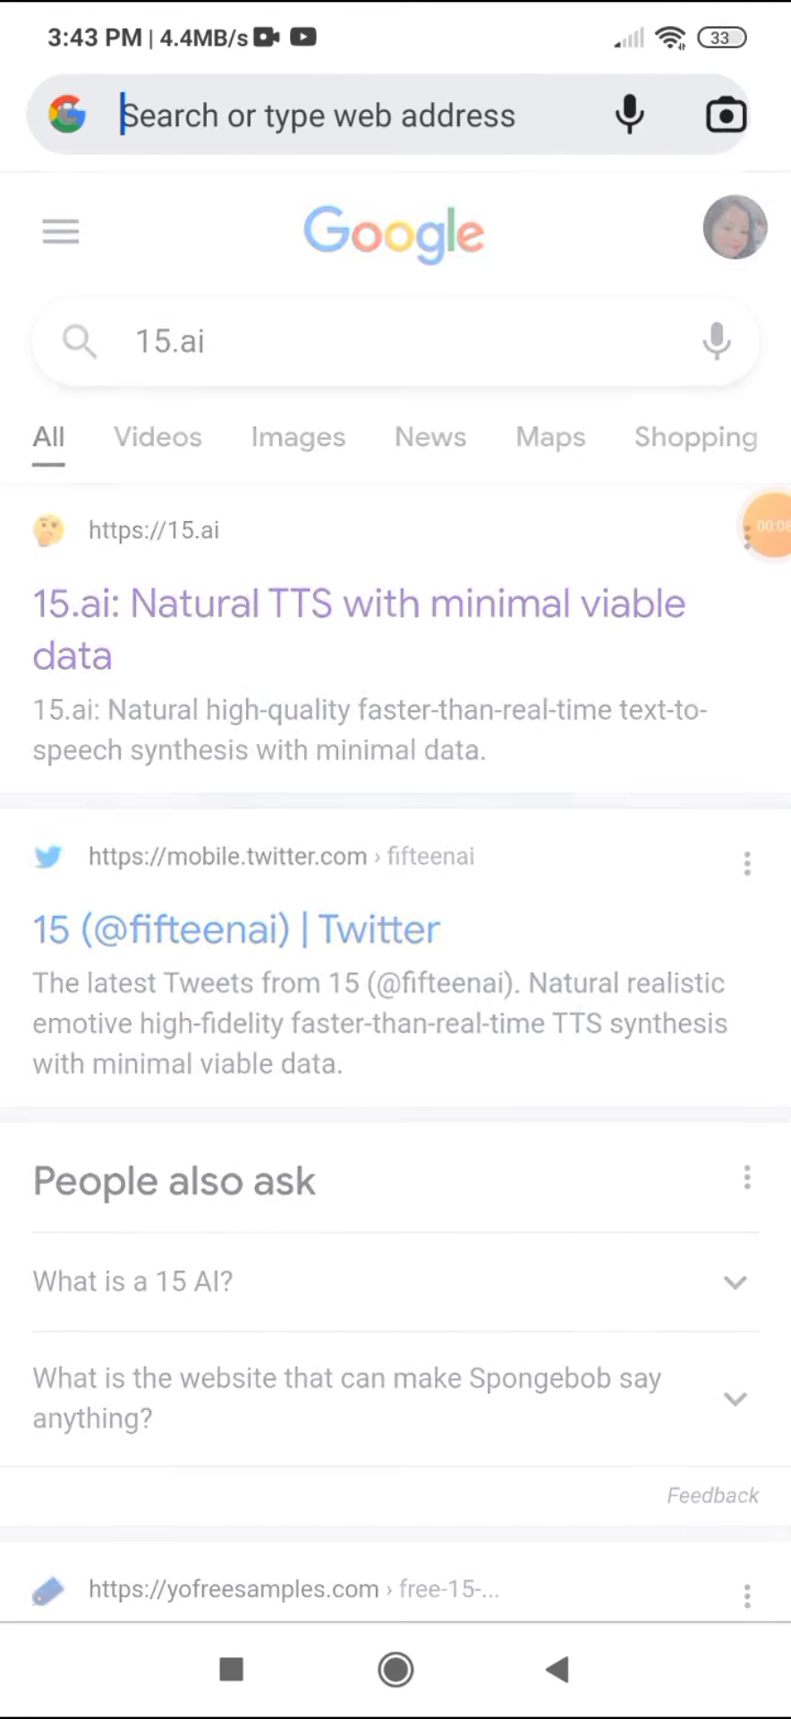
pyautogui.write('roblox.com')
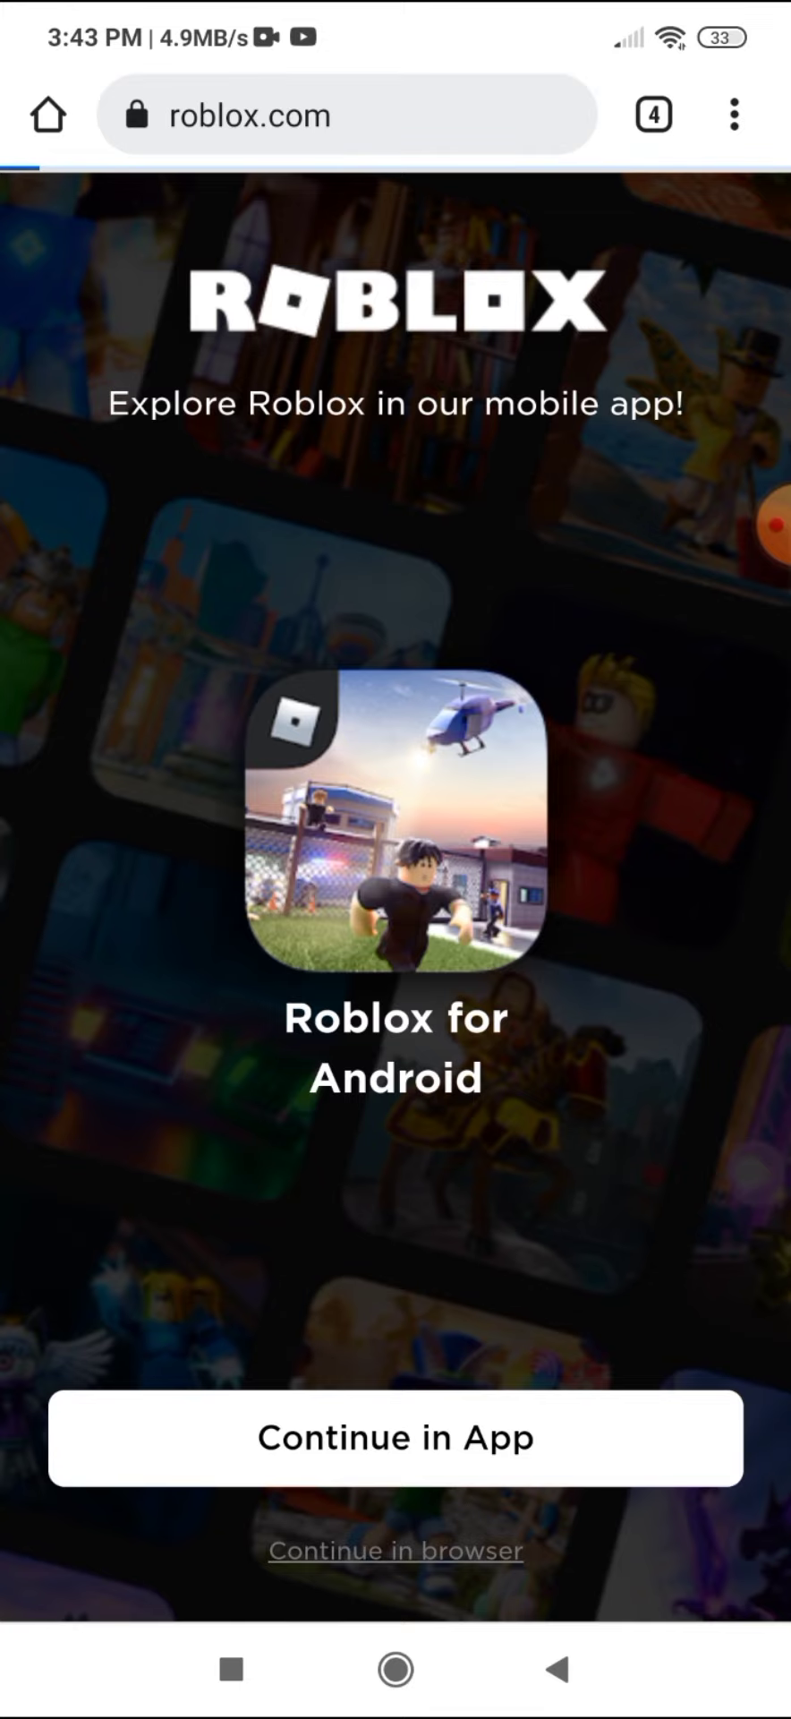
# - Continue in the browser and sign in with Quick Log In
pyautogui.click(395, 1548)
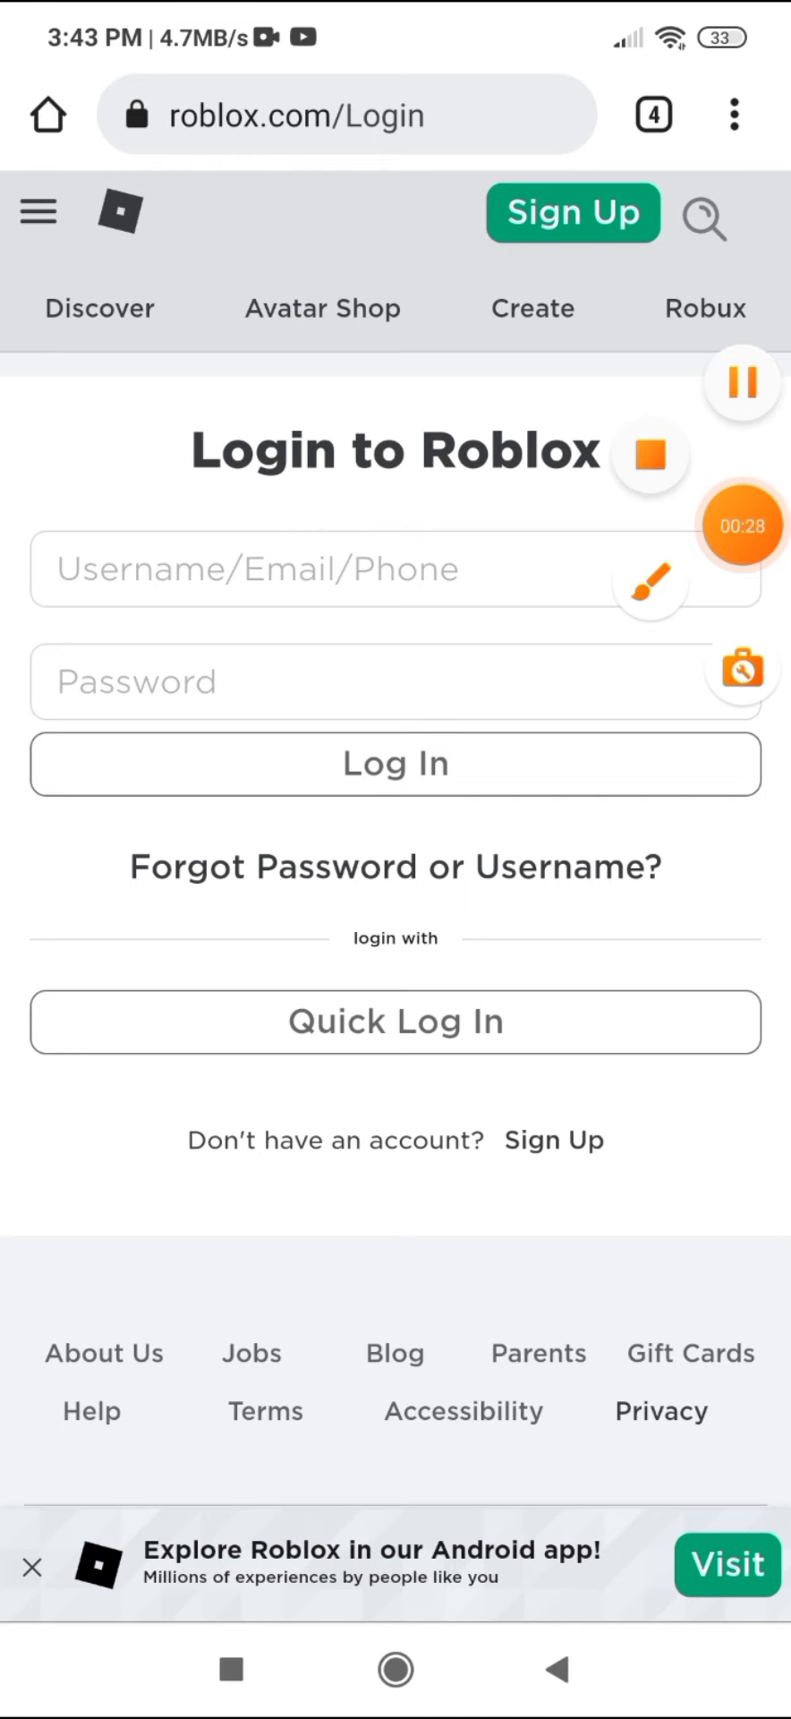
pyautogui.click(395, 1020)
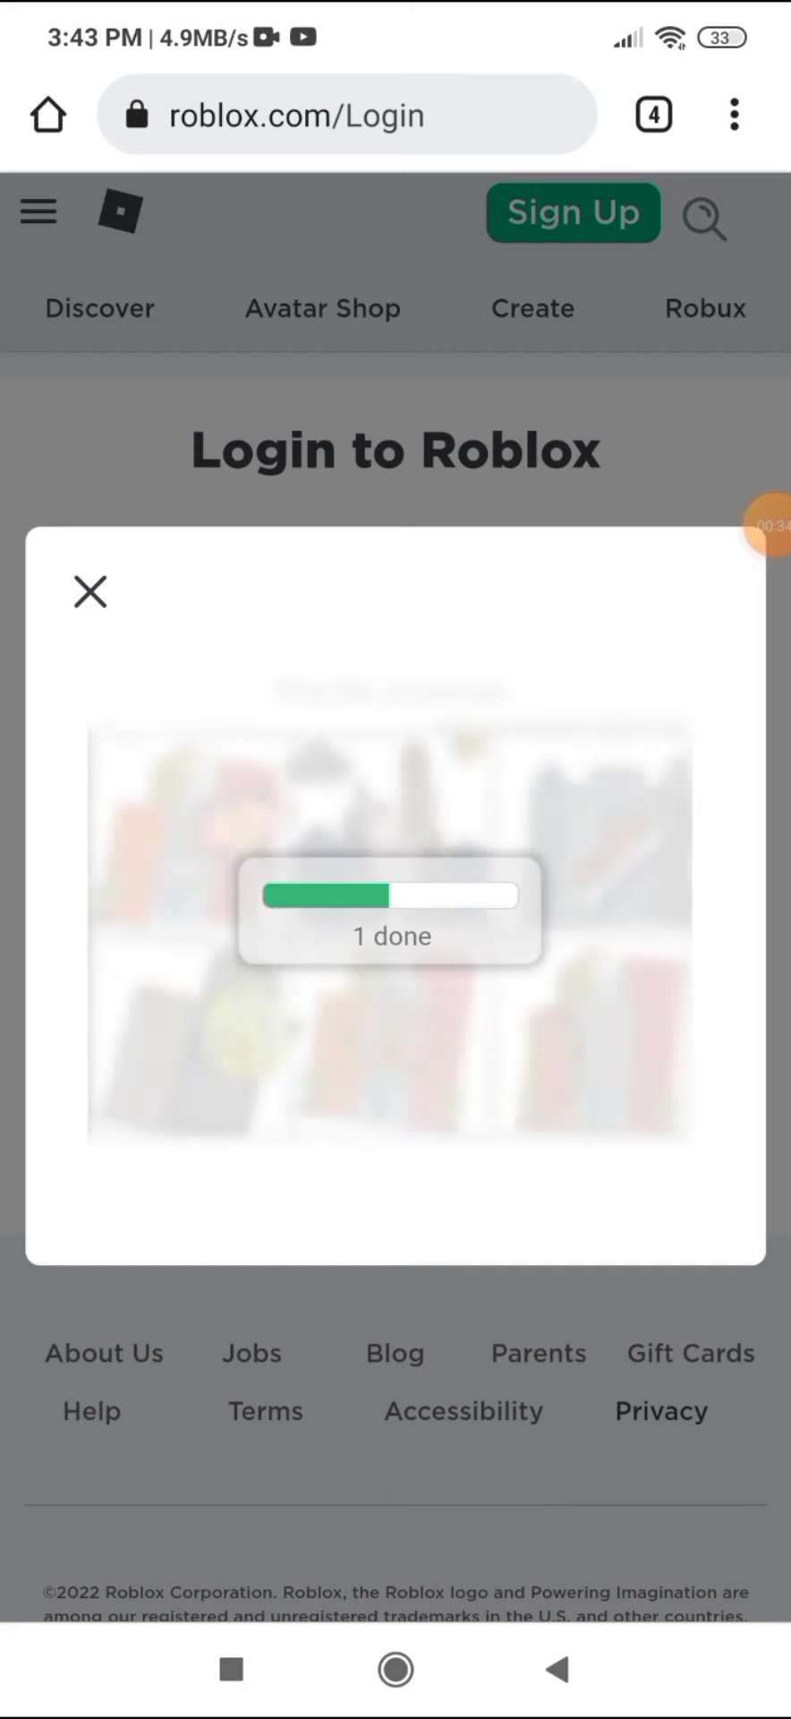
pyautogui.click(89, 590)
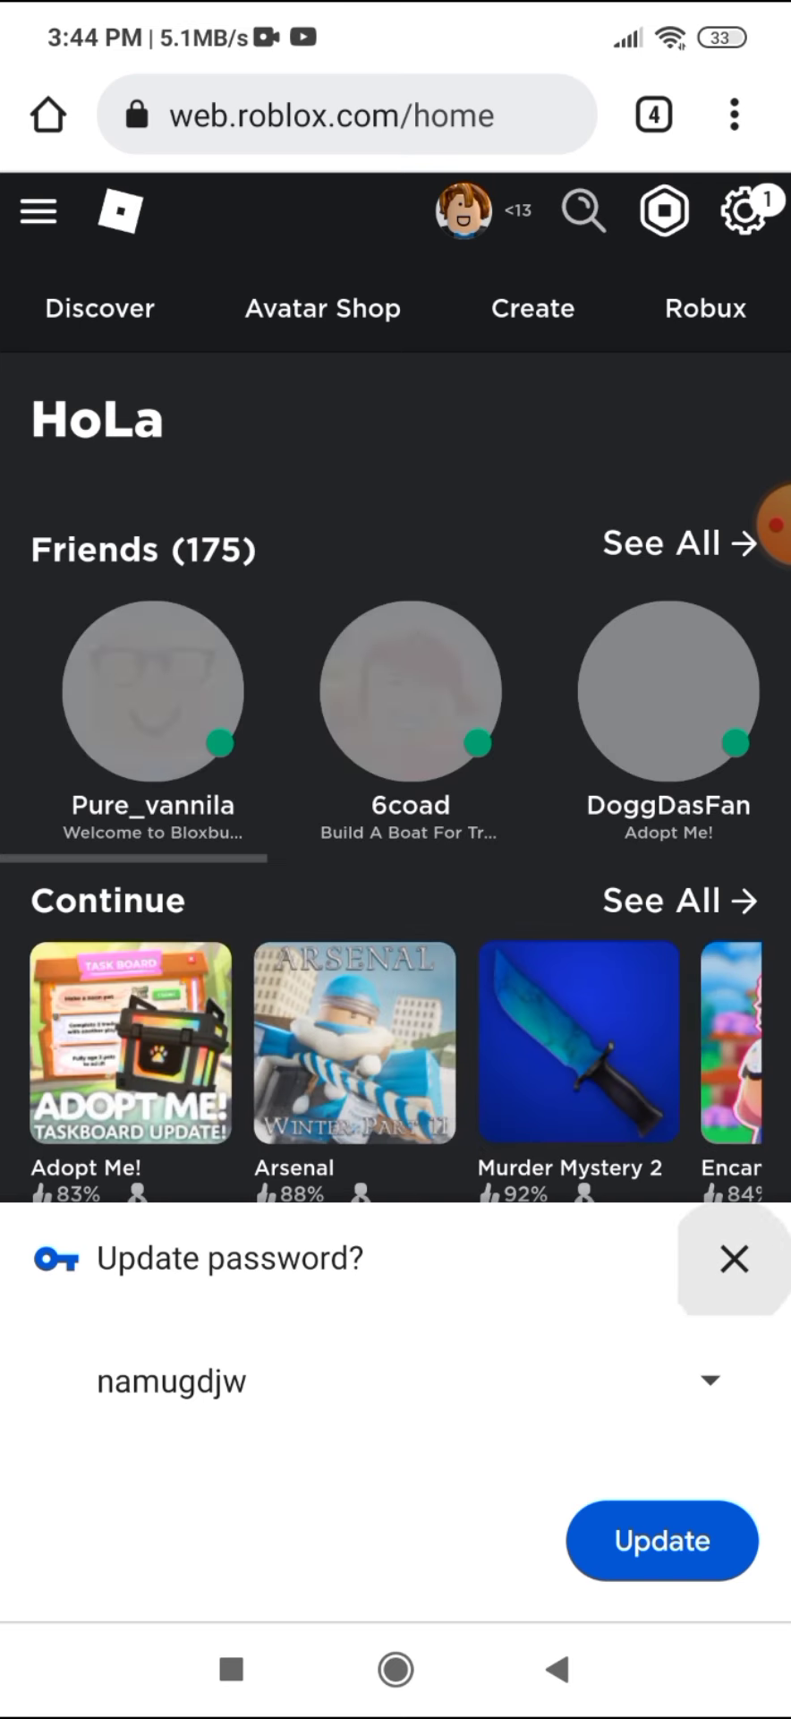
# - Dismiss the 'Update password?' bar and go to the Create page
pyautogui.click(733, 1259)
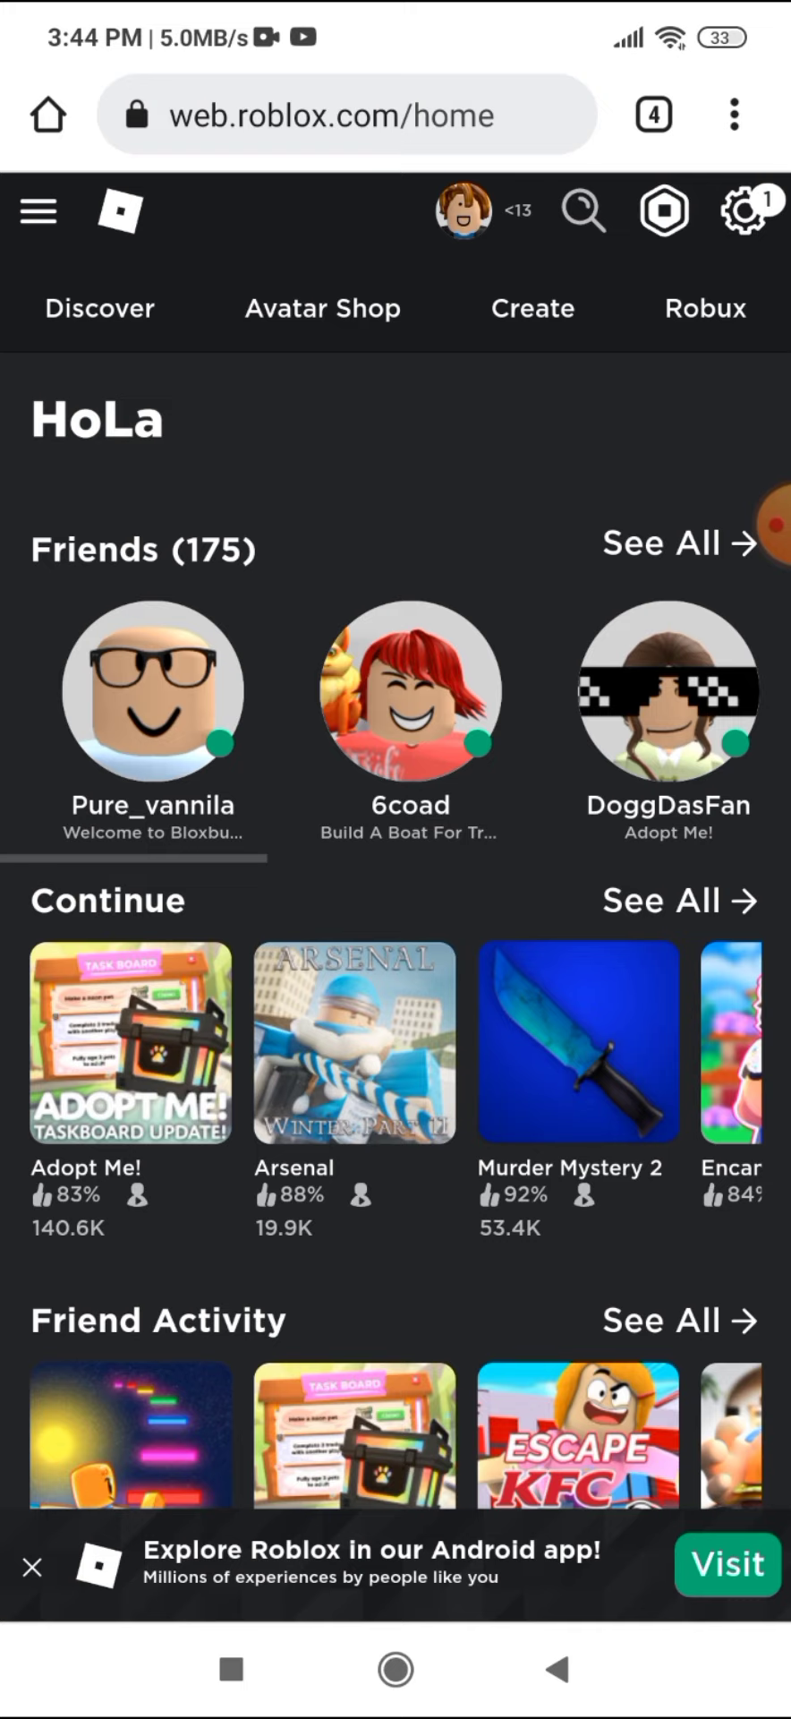
pyautogui.click(533, 308)
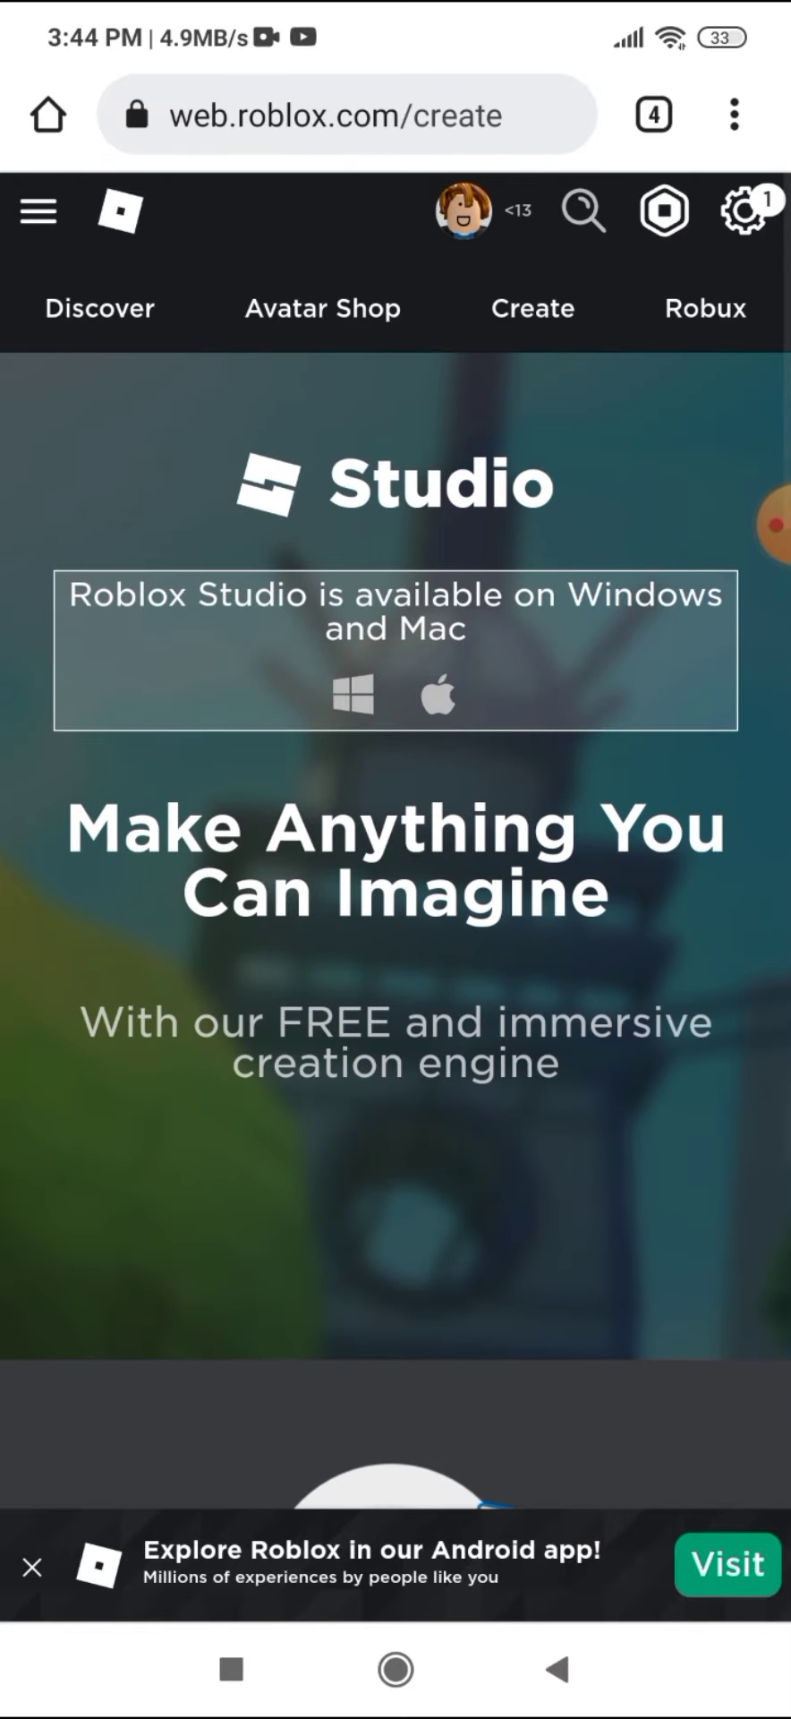
# - Open the creator dashboard's Experiences list via the manage-creations link
pyautogui.click(733, 114)
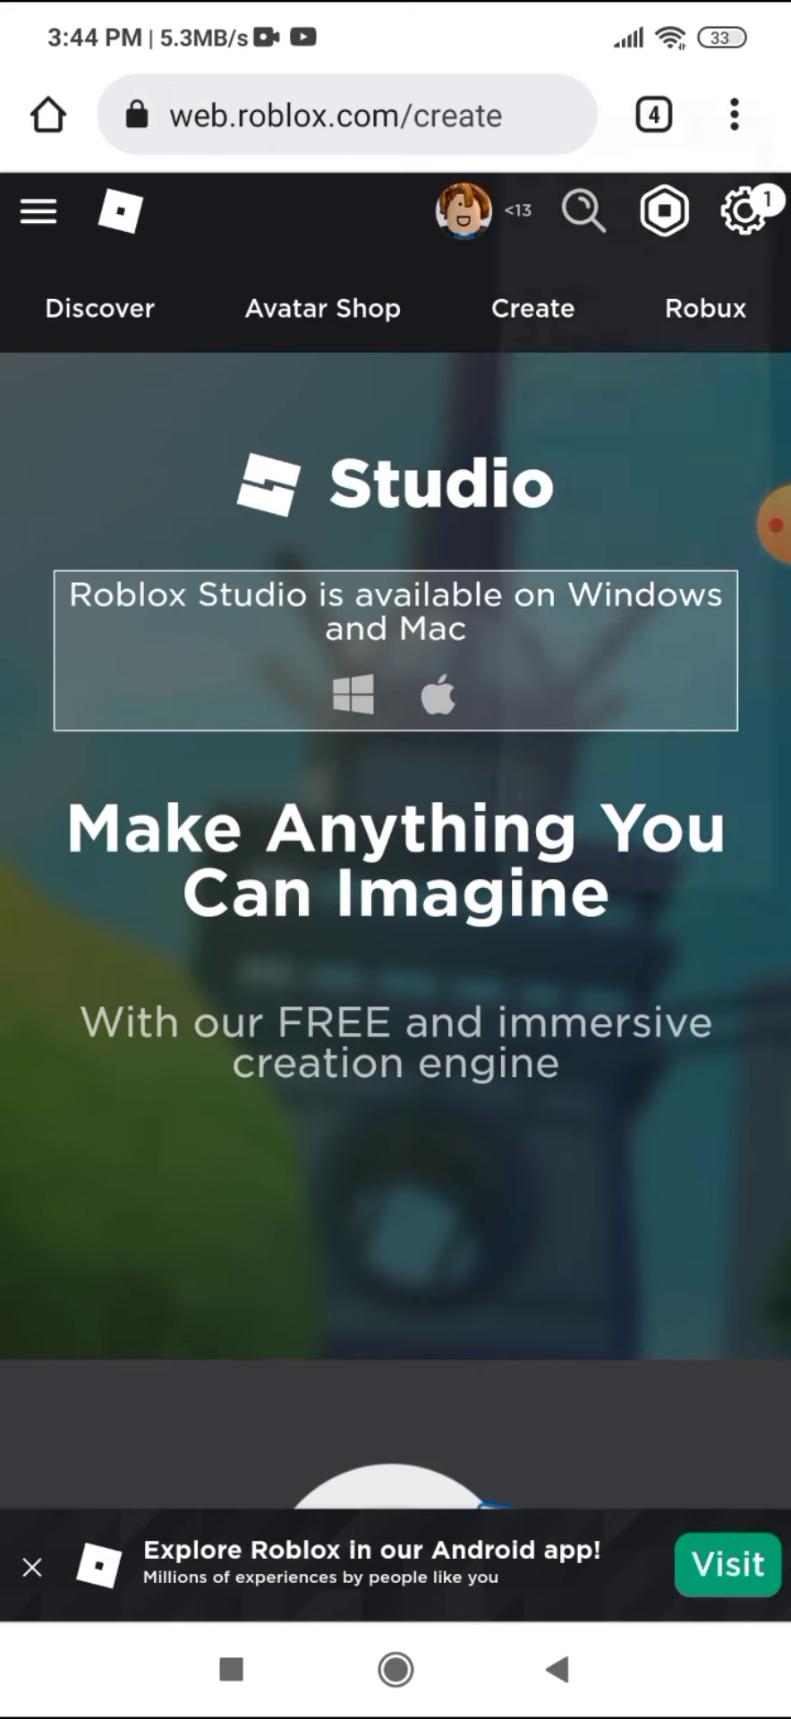
pyautogui.click(734, 114)
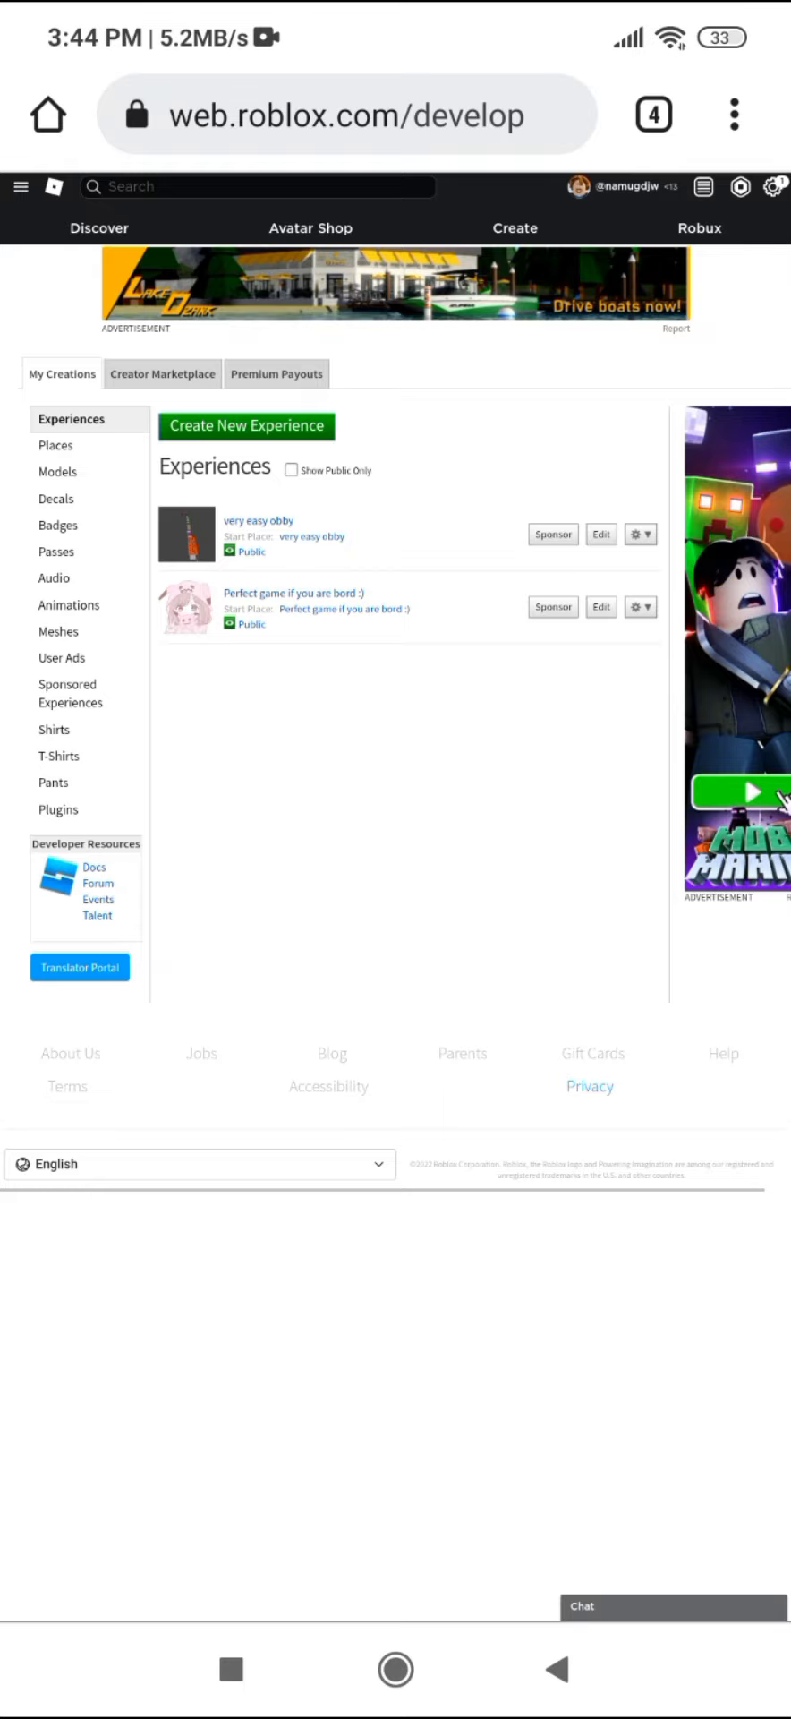
# - Scroll the Experiences list and open the gear menu for very easy obby
pyautogui.scroll(-3)
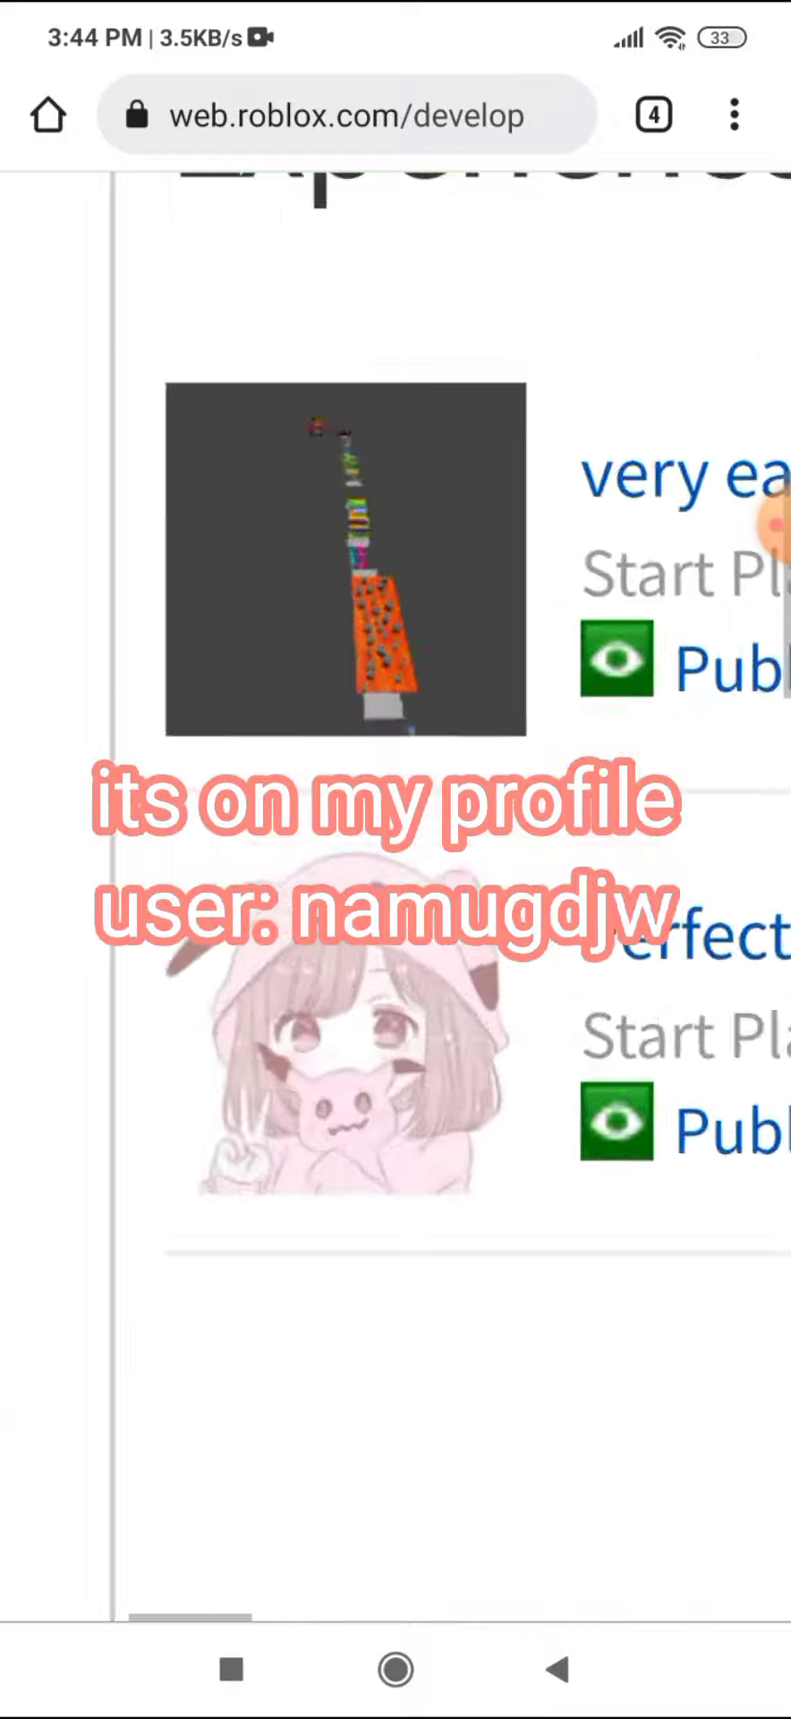
pyautogui.scroll(-3)
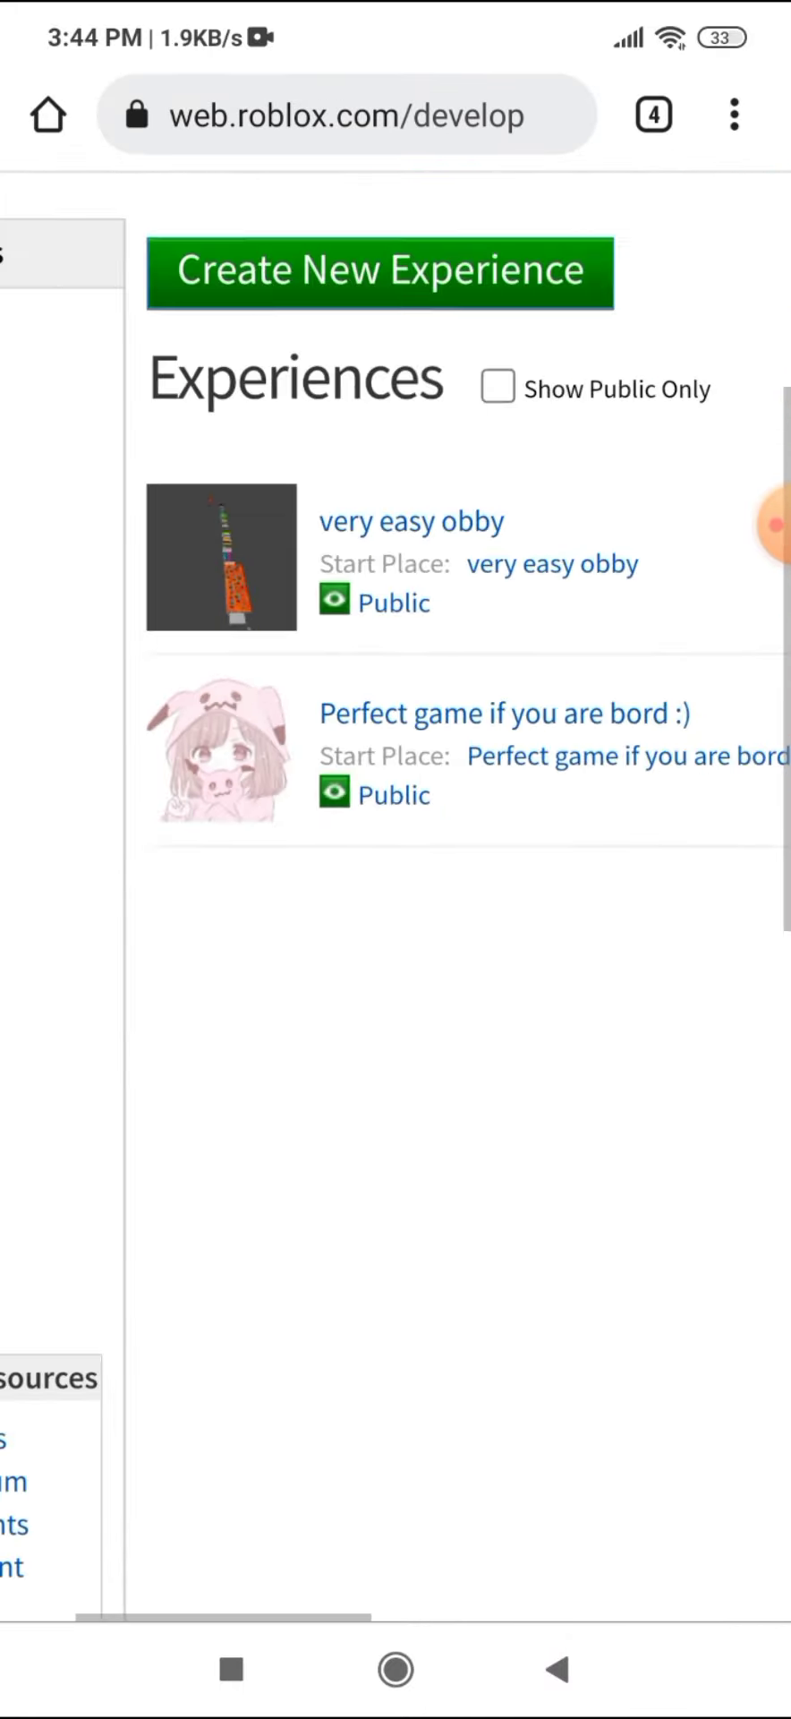
pyautogui.click(425, 706)
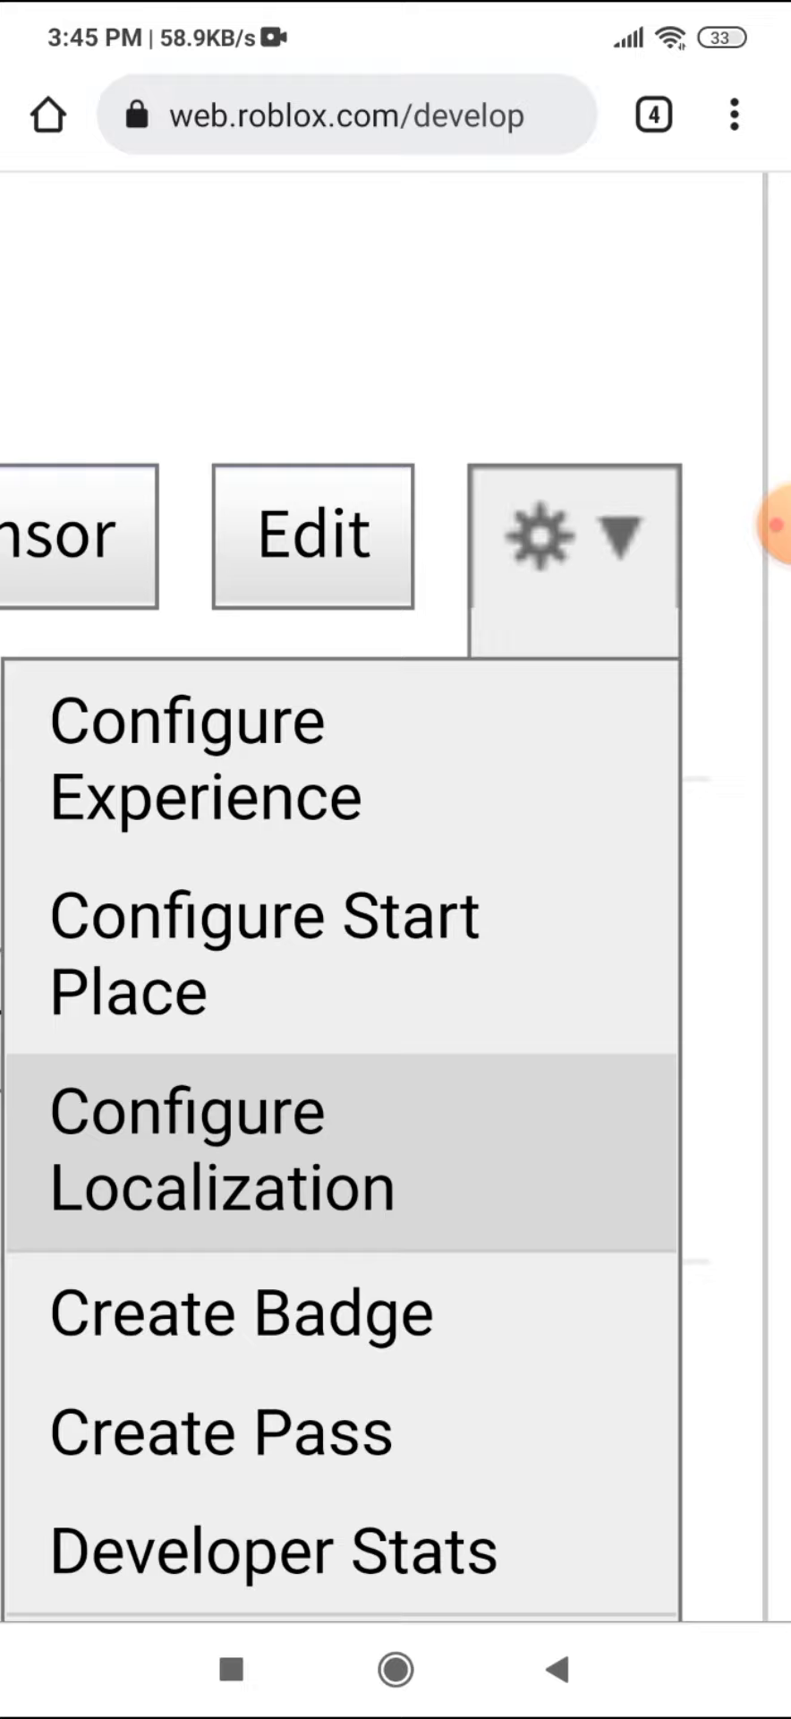
# - Close the gear menu and open the very easy obby title's game page
pyautogui.click(223, 1148)
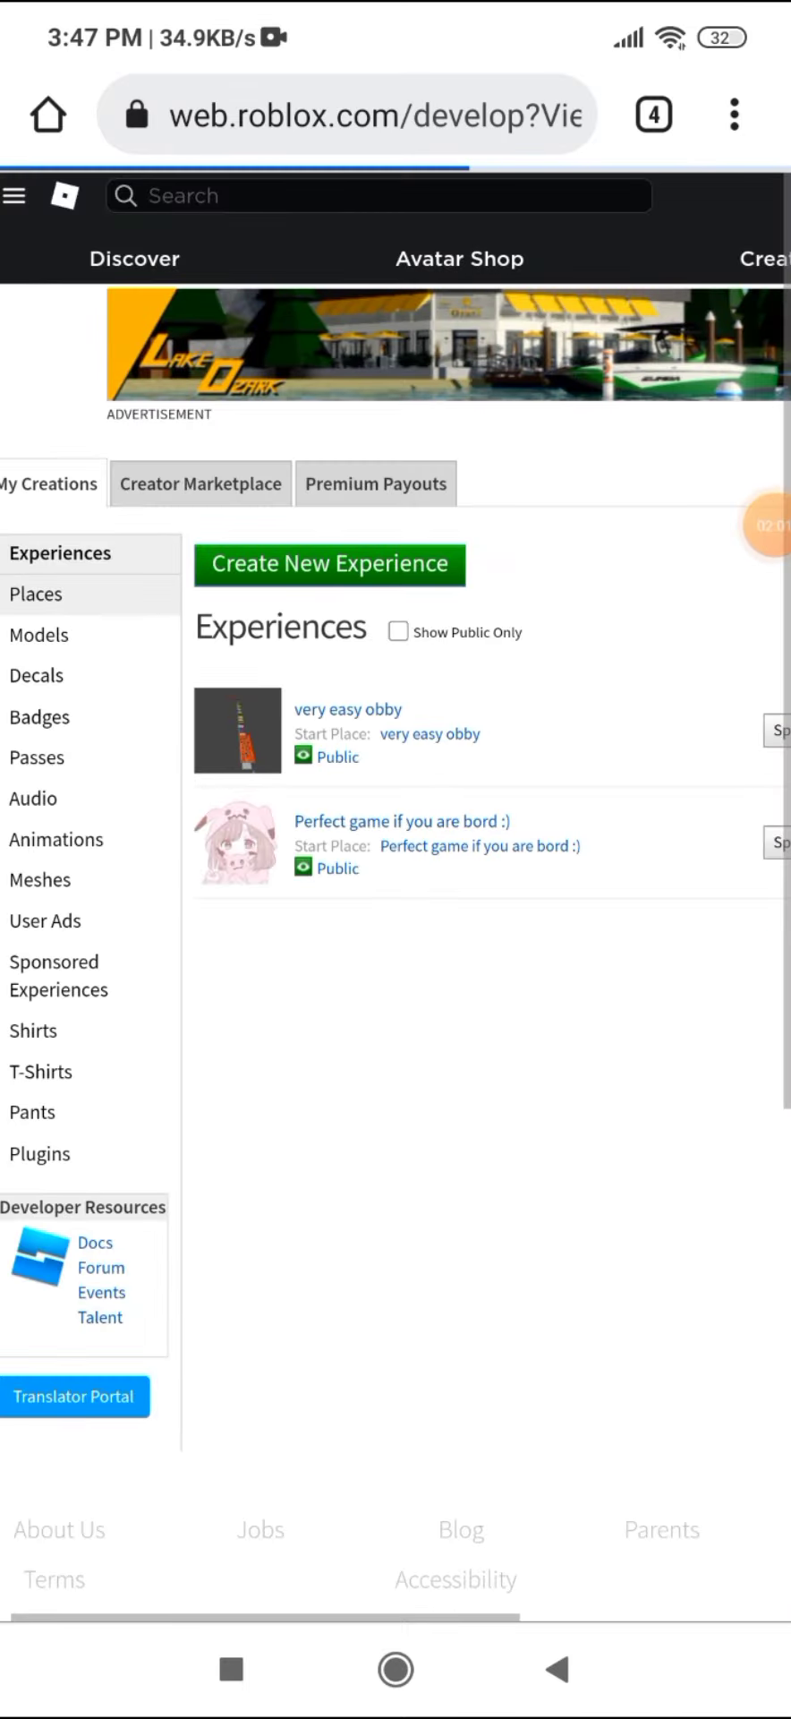
pyautogui.click(35, 594)
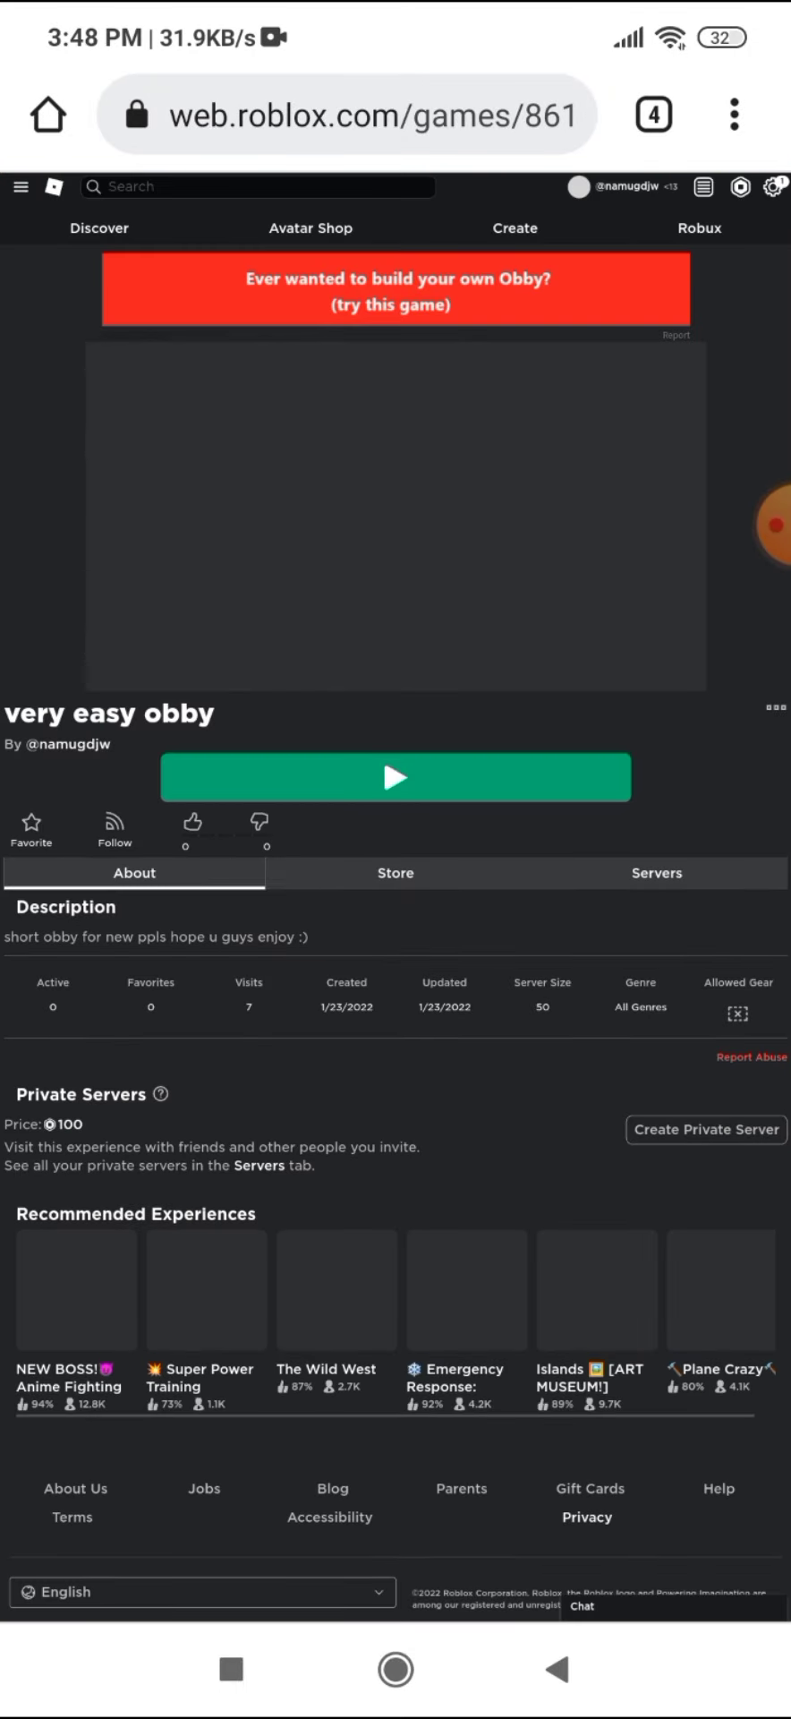
# - Switch the very easy obby page to its Servers tab and view it
pyautogui.click(656, 873)
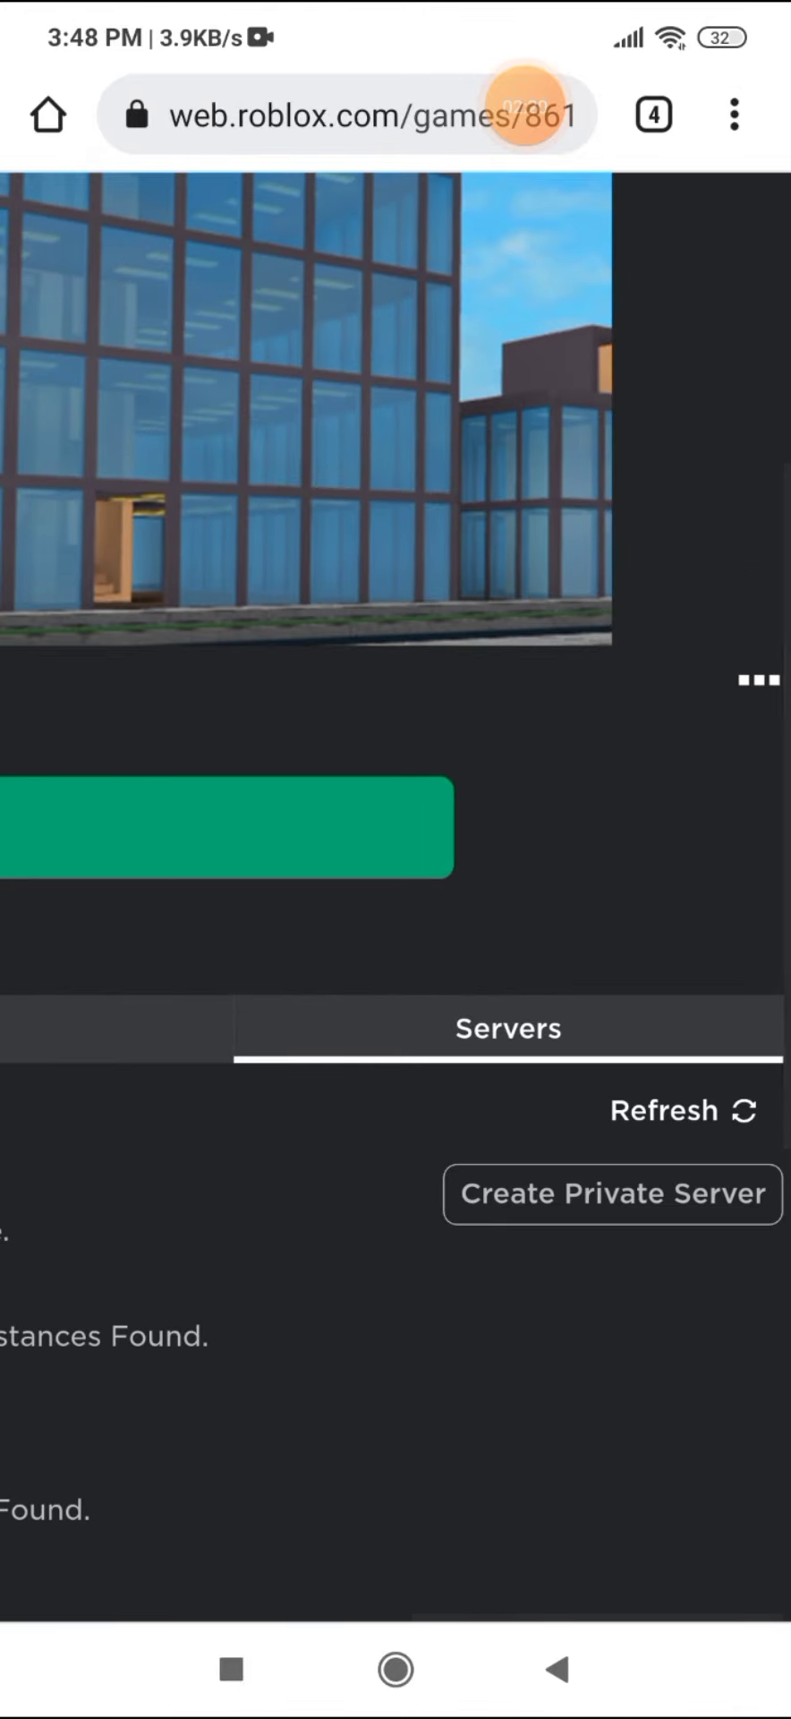
pyautogui.click(747, 678)
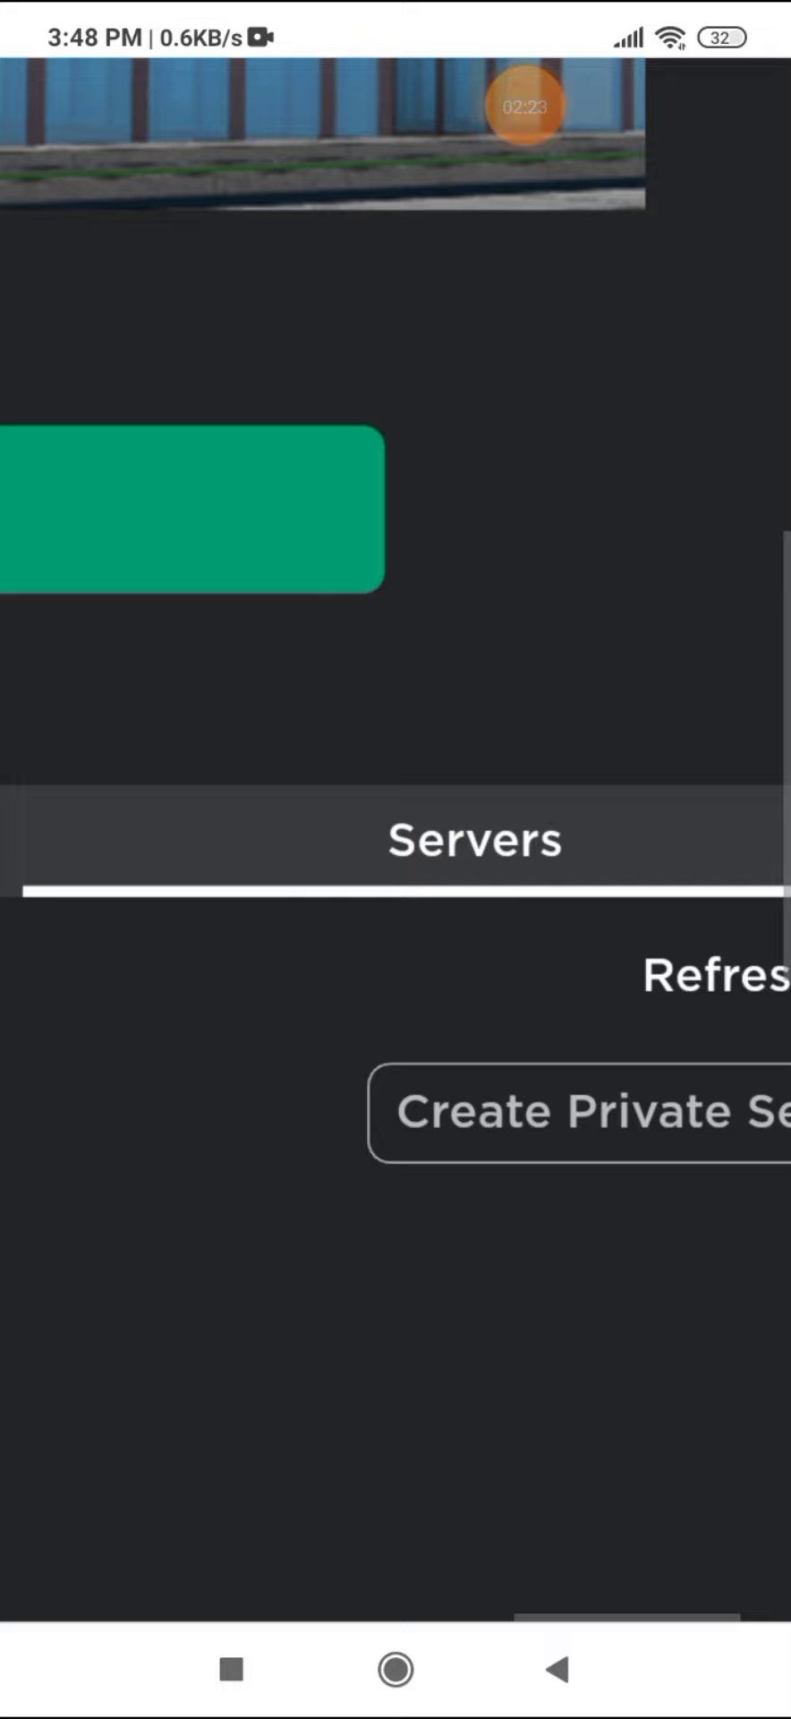
pyautogui.click(740, 365)
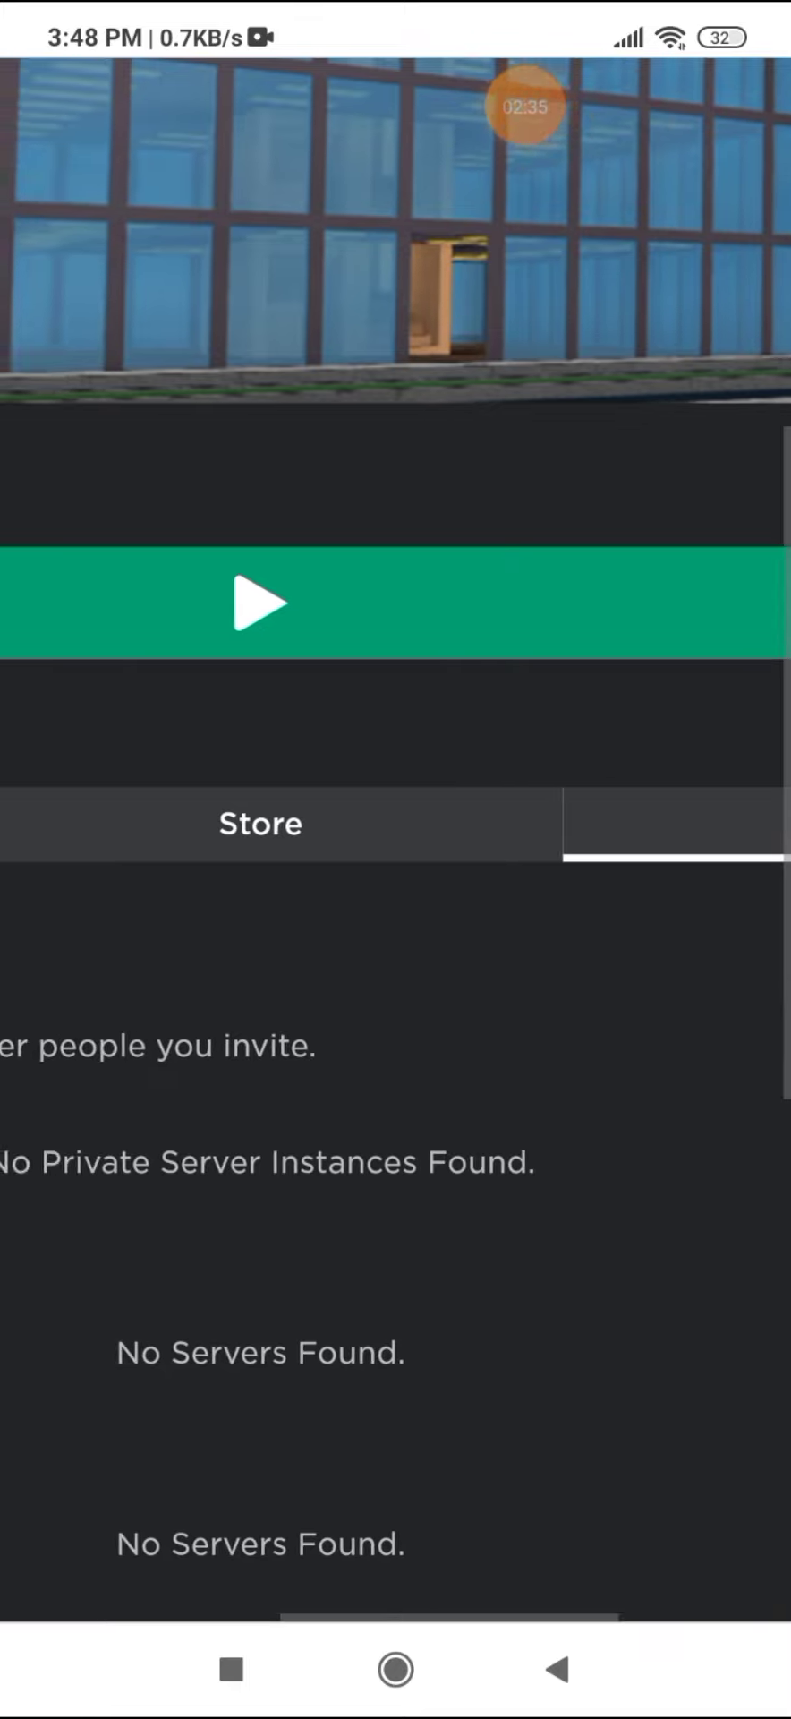
# - Choose Create Private Server from the ••• menu, triggering Insufficient Funds
pyautogui.click(754, 441)
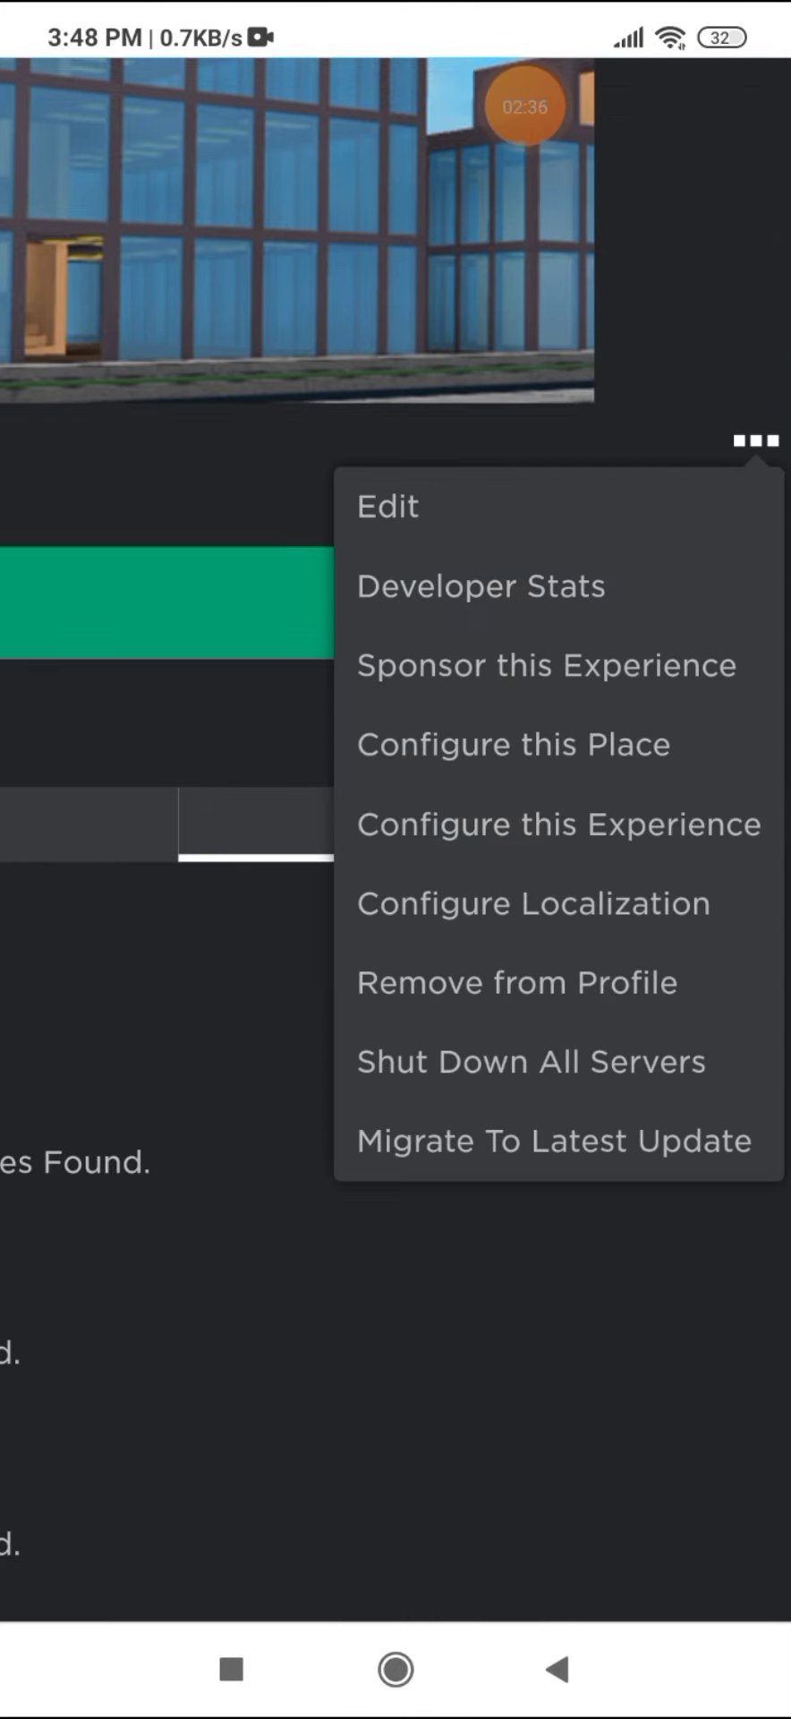
pyautogui.click(754, 441)
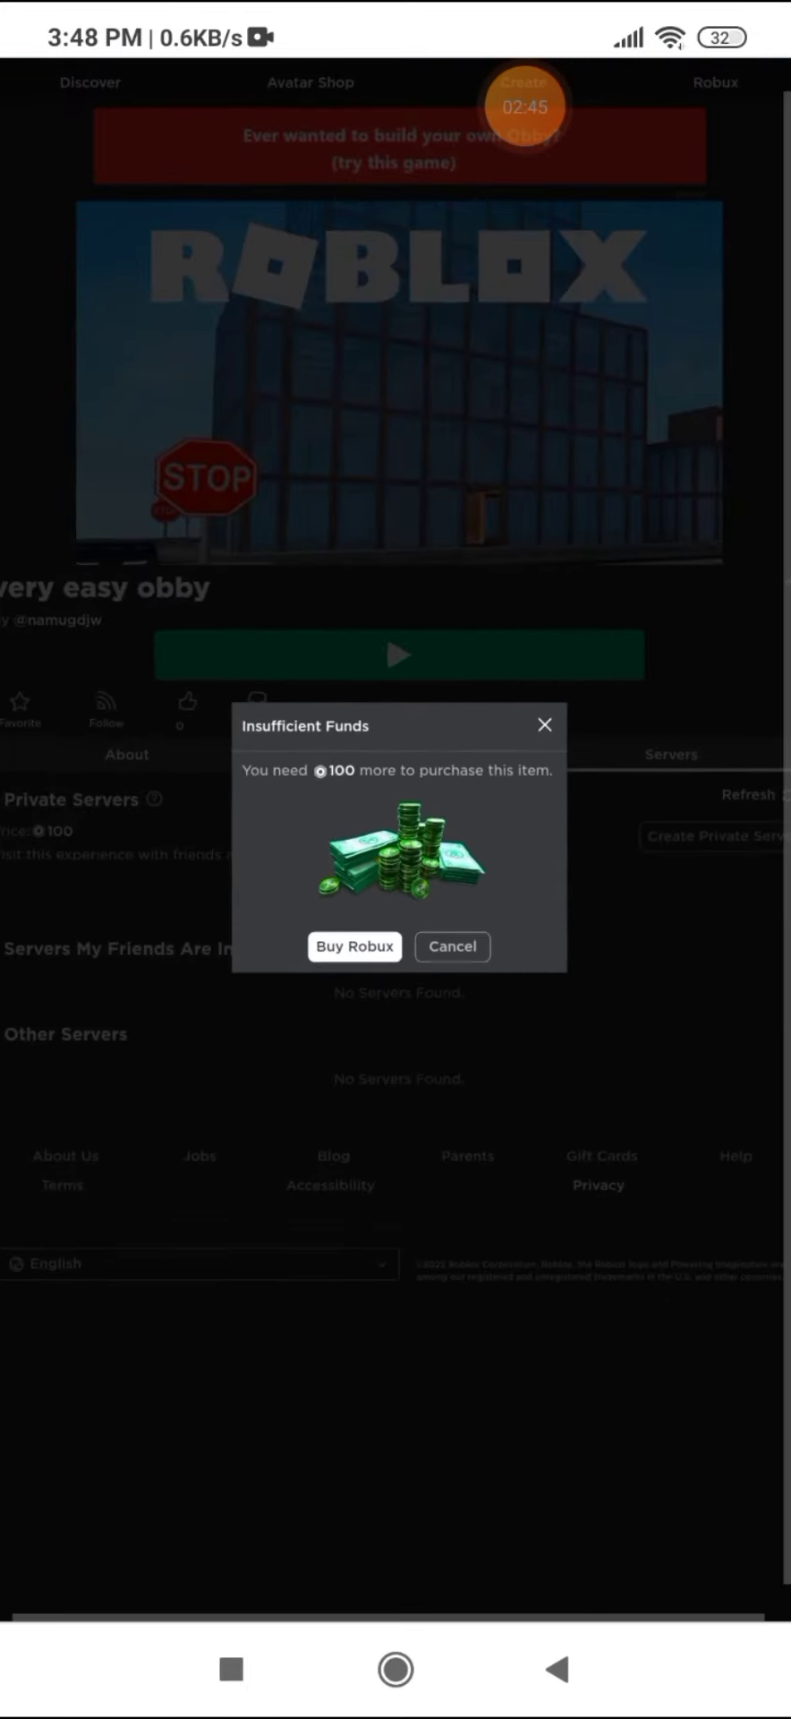
# - Cancel the Insufficient Funds dialog, then open and close the ••• menu
pyautogui.click(452, 946)
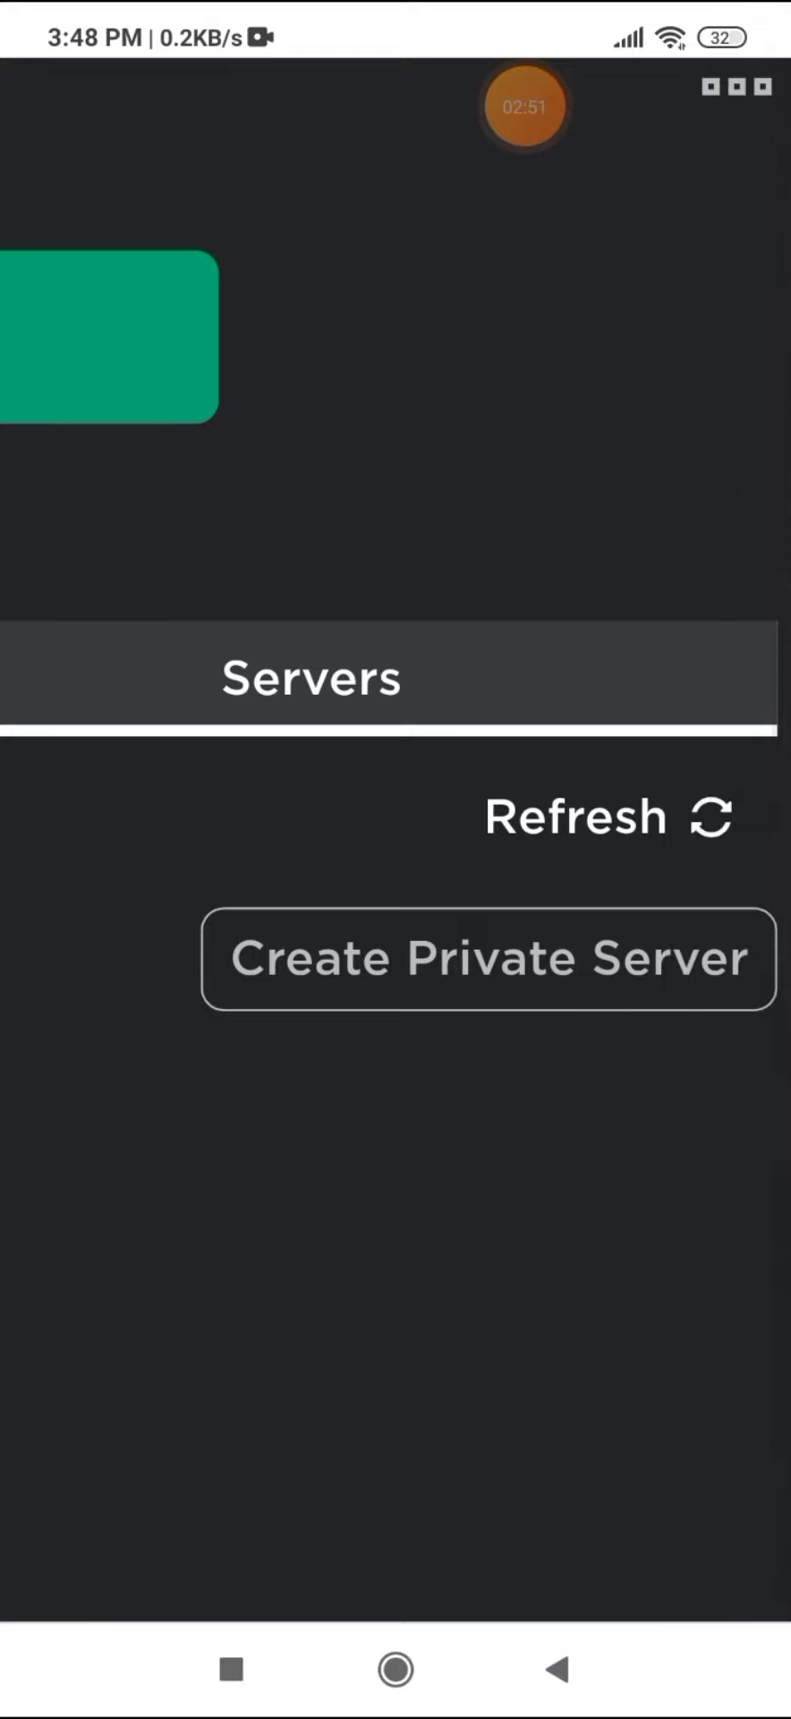
pyautogui.click(736, 528)
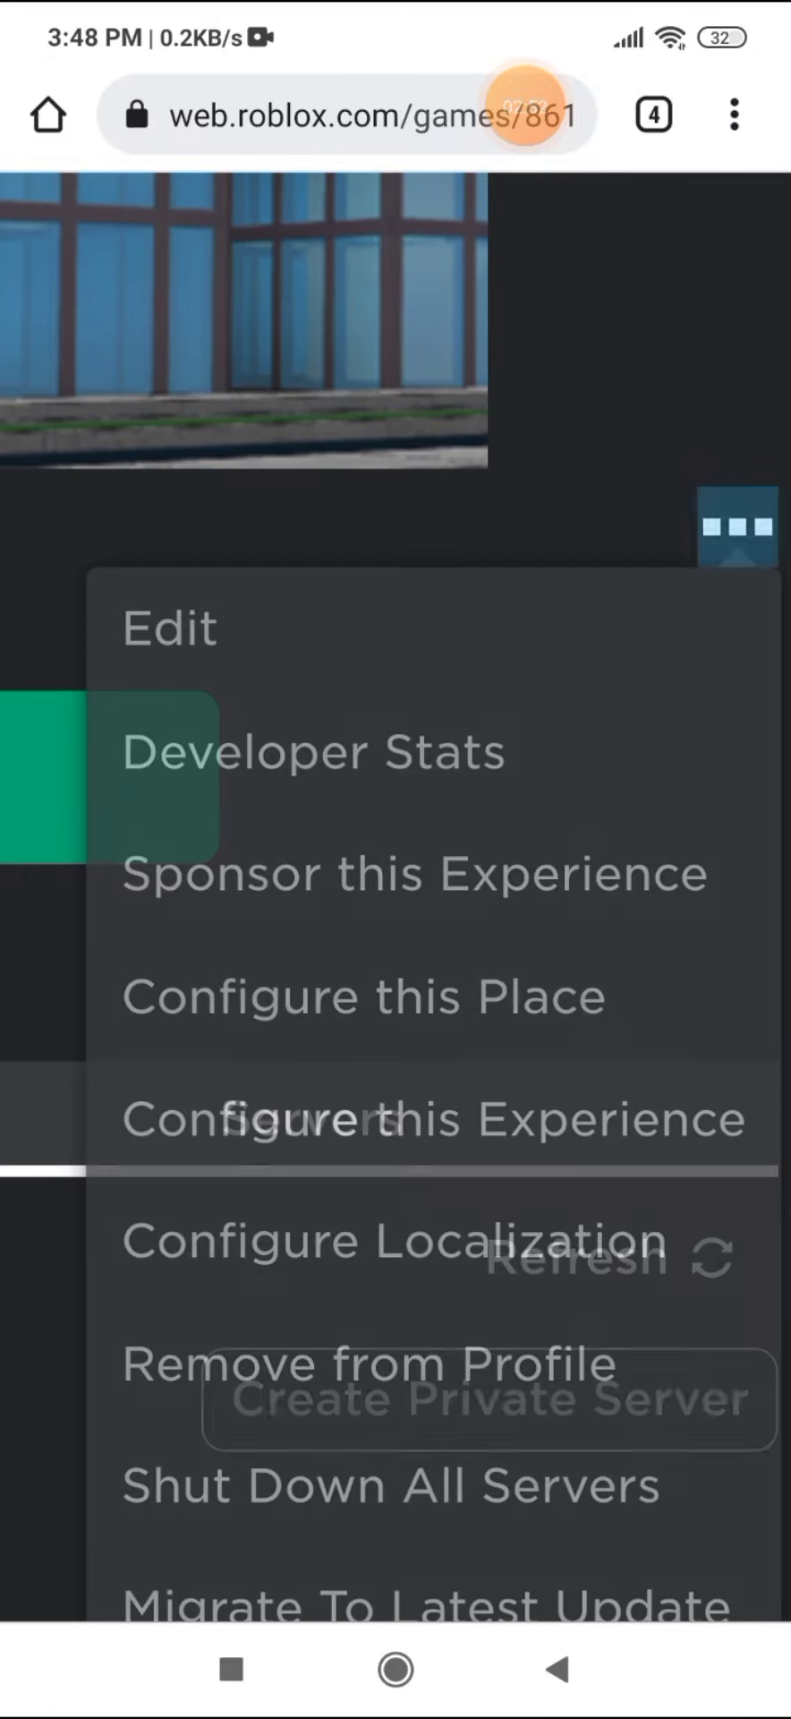
pyautogui.click(737, 529)
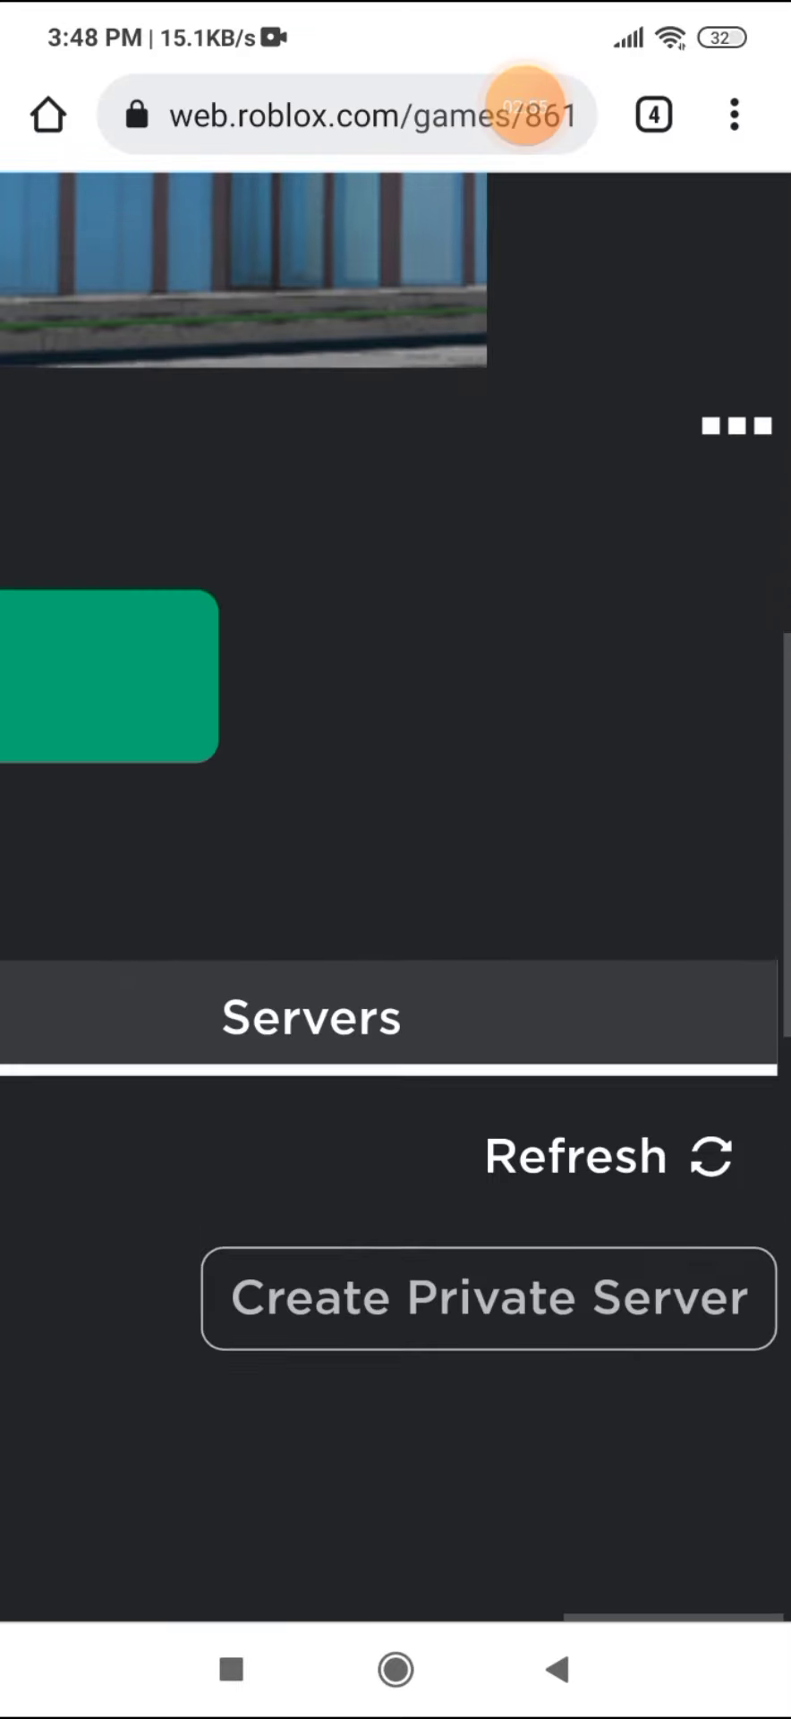